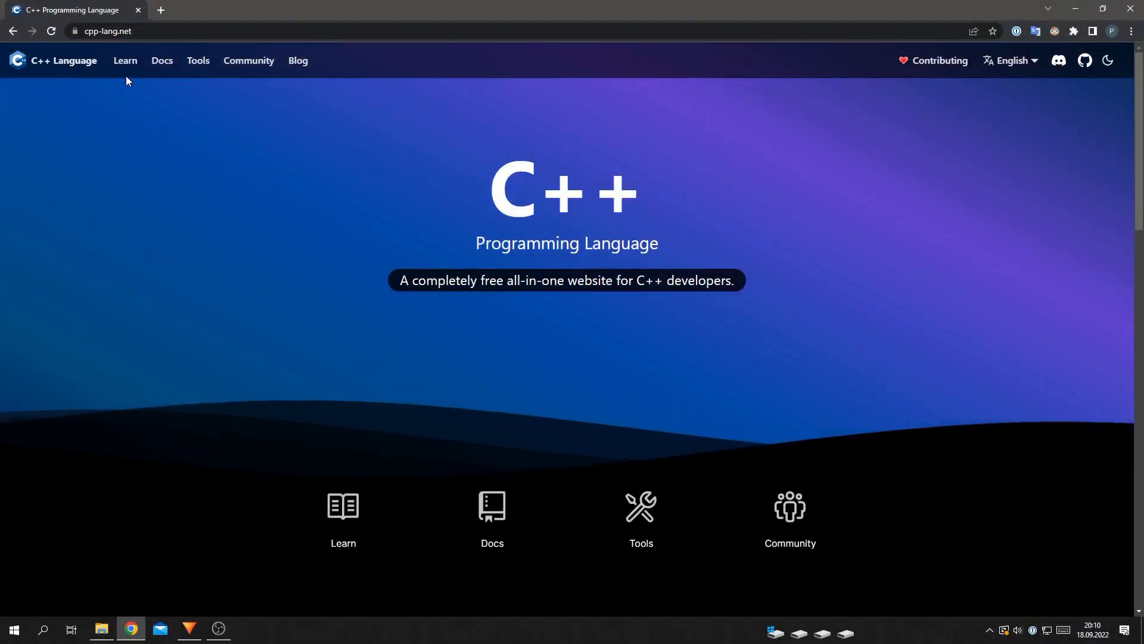
Step: Reduce the Learn page's text size with the settings slider, then head to the Docs section
{"action": "left_click", "coordinate": [124, 59]}
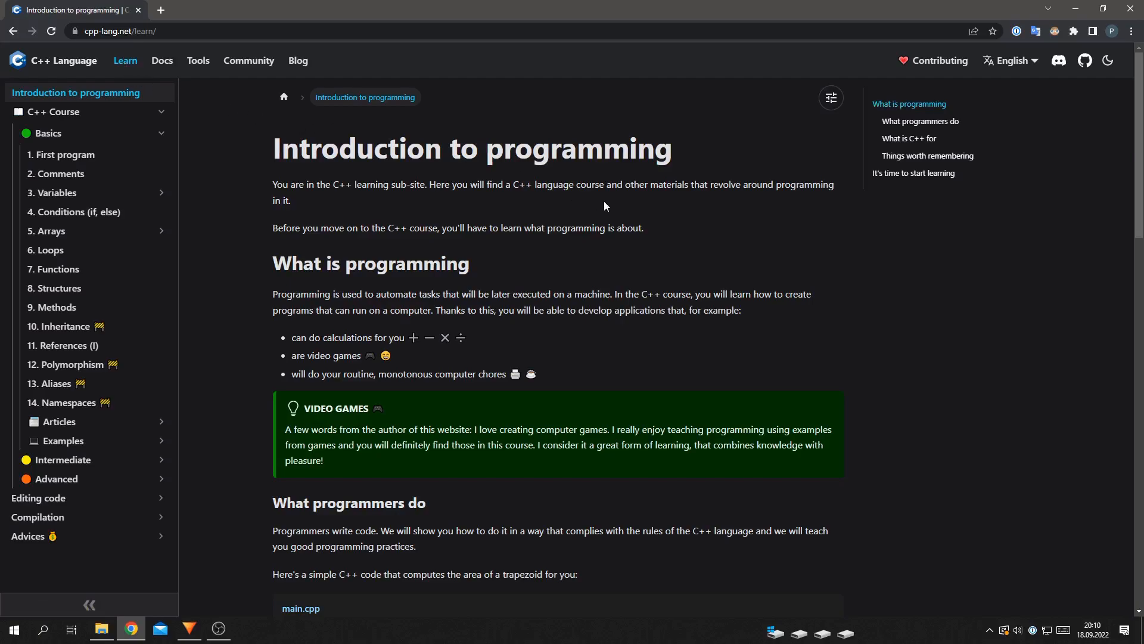
{"action": "mouse_move", "coordinate": [743, 146]}
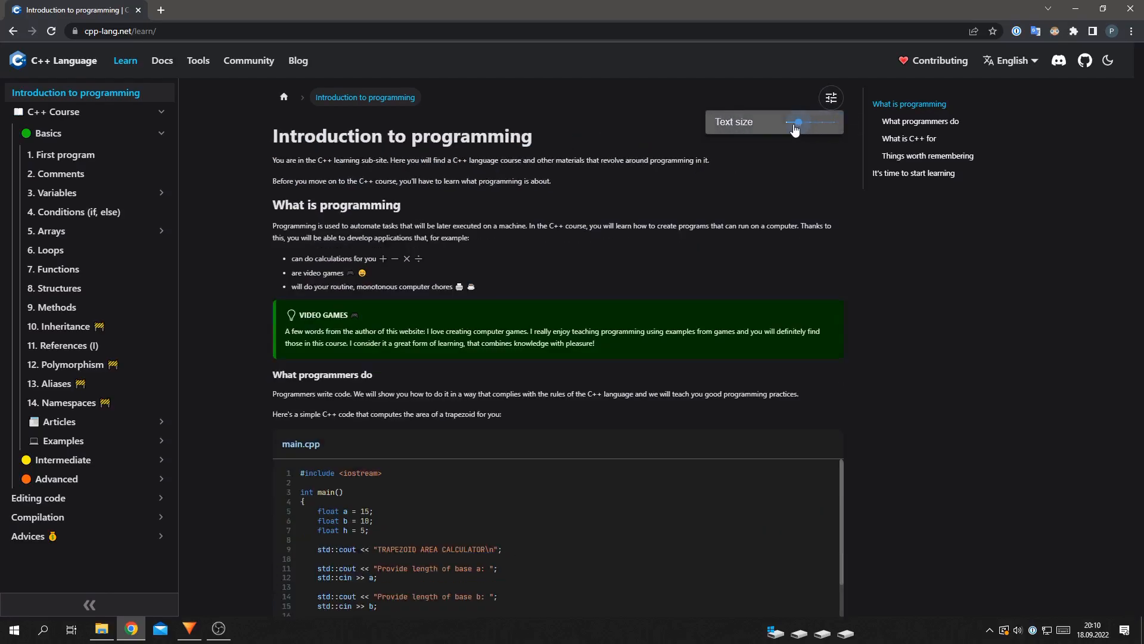
{"action": "left_click_drag", "start_coordinate": [795, 122], "coordinate": [817, 121]}
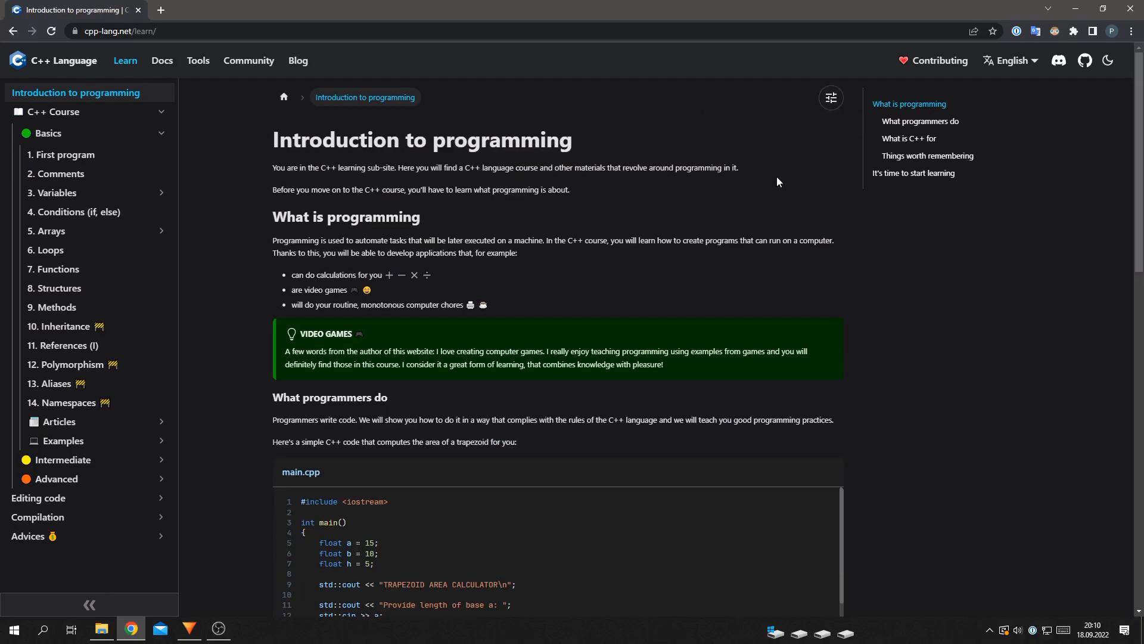
{"action": "left_click", "coordinate": [162, 61]}
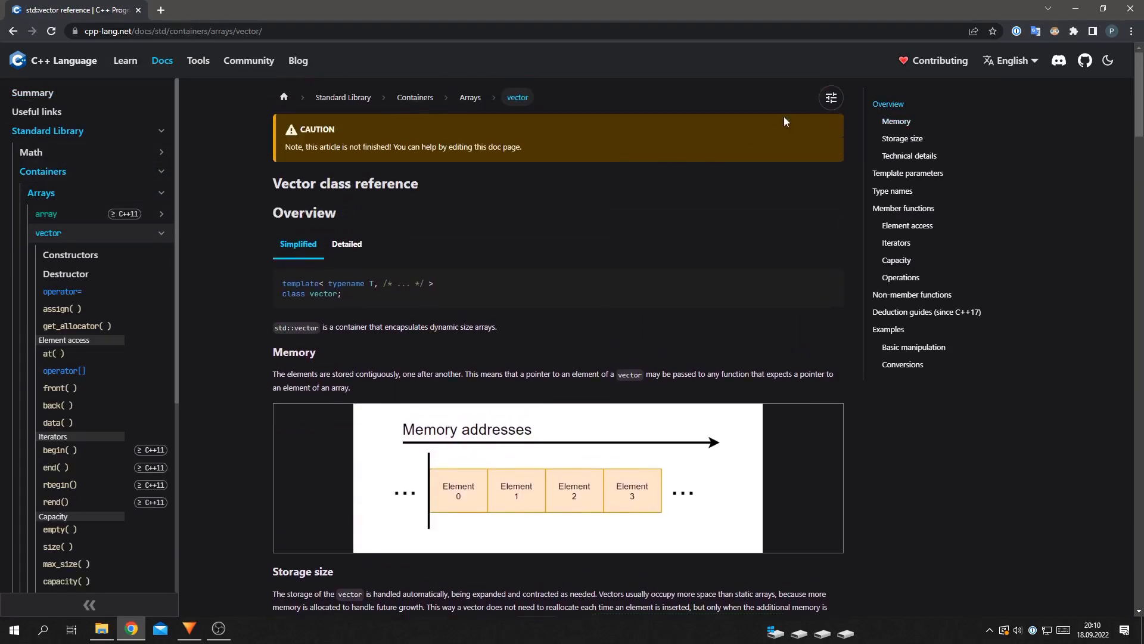
Step: Switch to the light theme and expand Template type requirements, comparing the since/until C++20 Allocator rules
{"action": "left_click", "coordinate": [831, 97]}
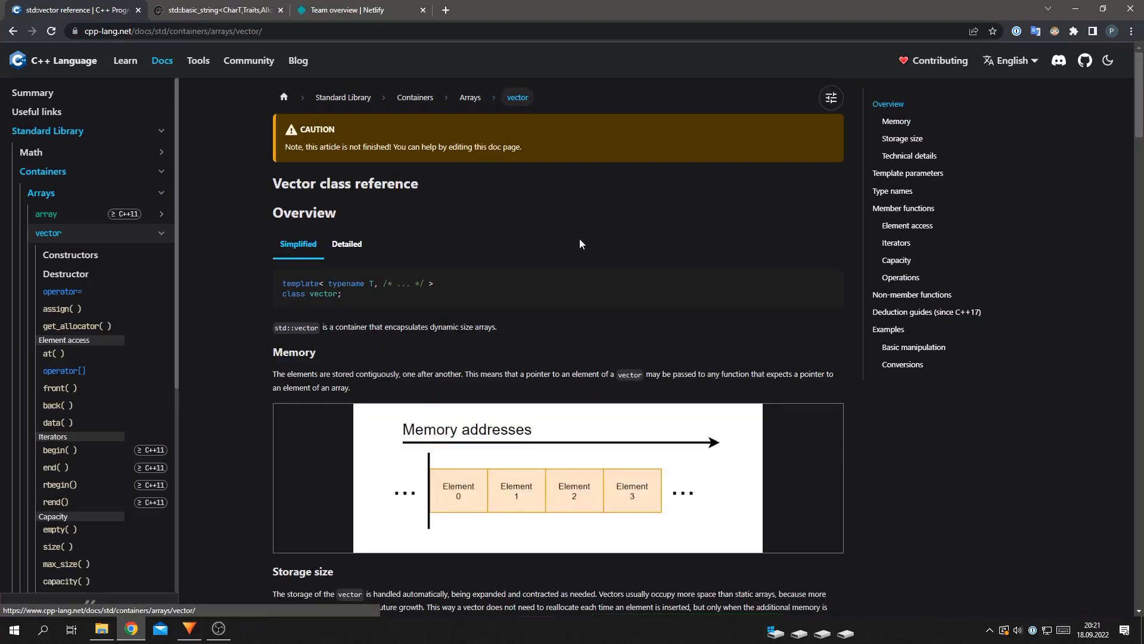
{"action": "scroll", "scroll_direction": "down", "scroll_amount": 3}
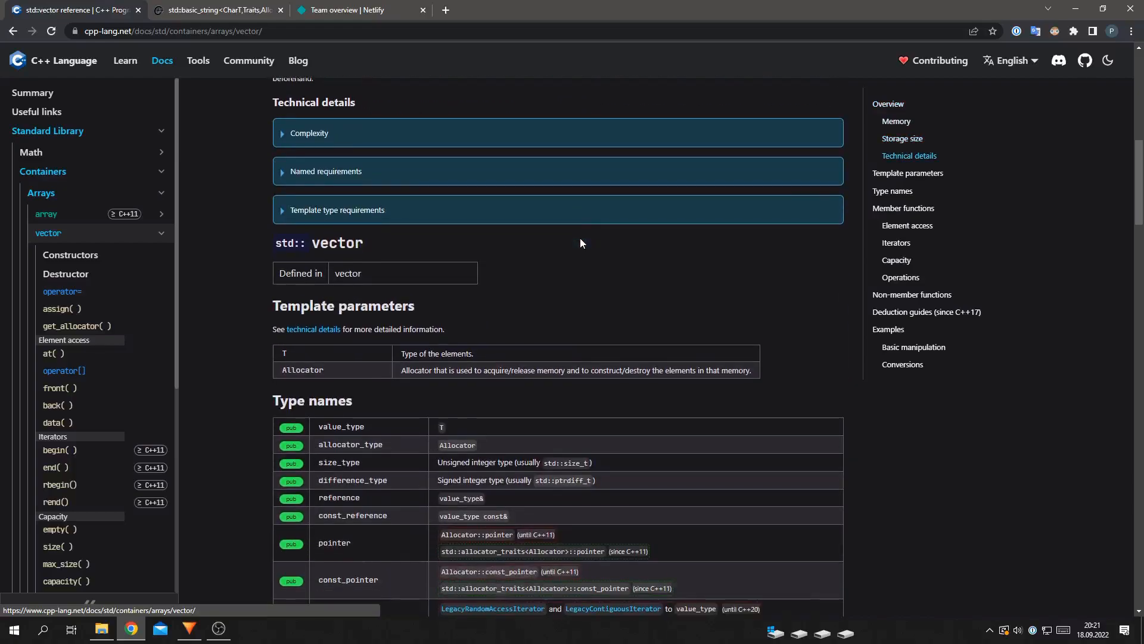
{"action": "left_click", "coordinate": [336, 210]}
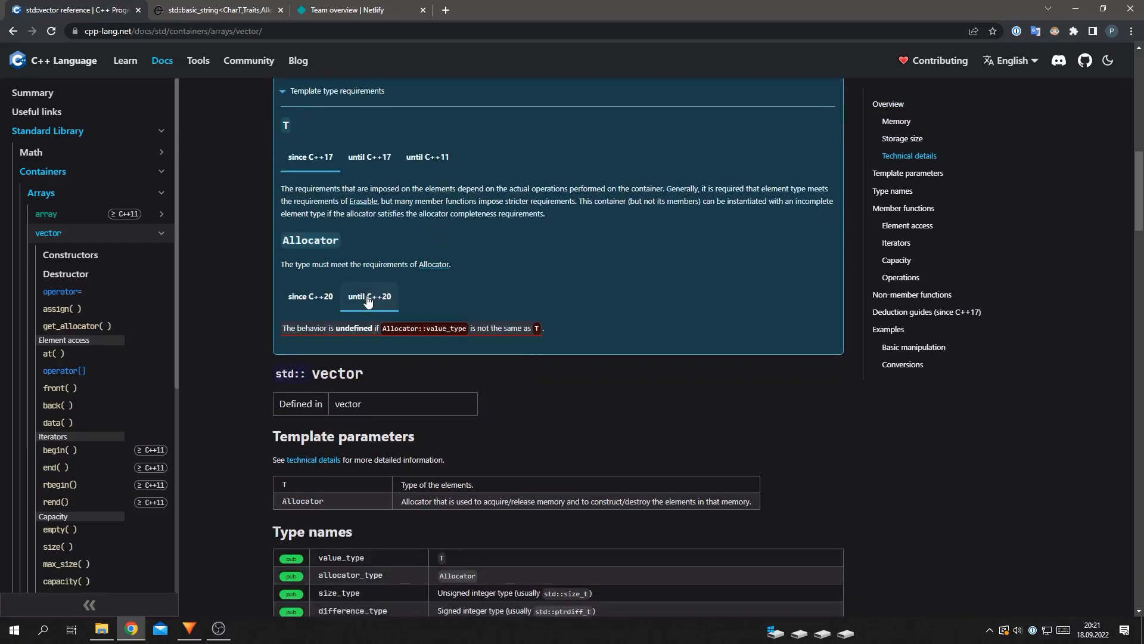
{"action": "left_click", "coordinate": [309, 298]}
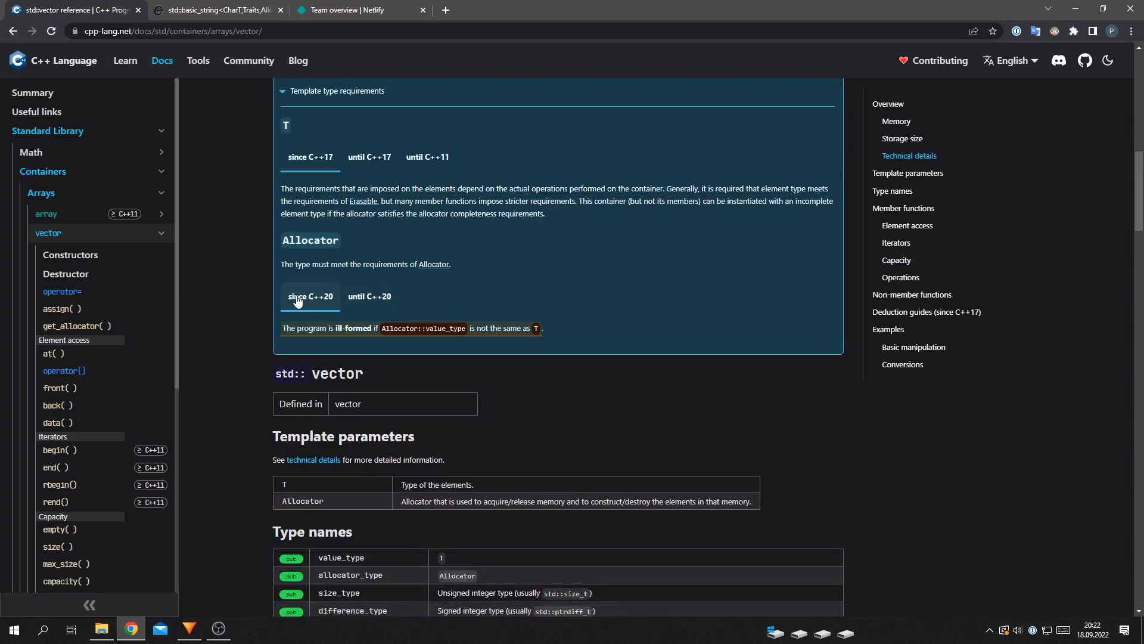
{"action": "left_click", "coordinate": [370, 299]}
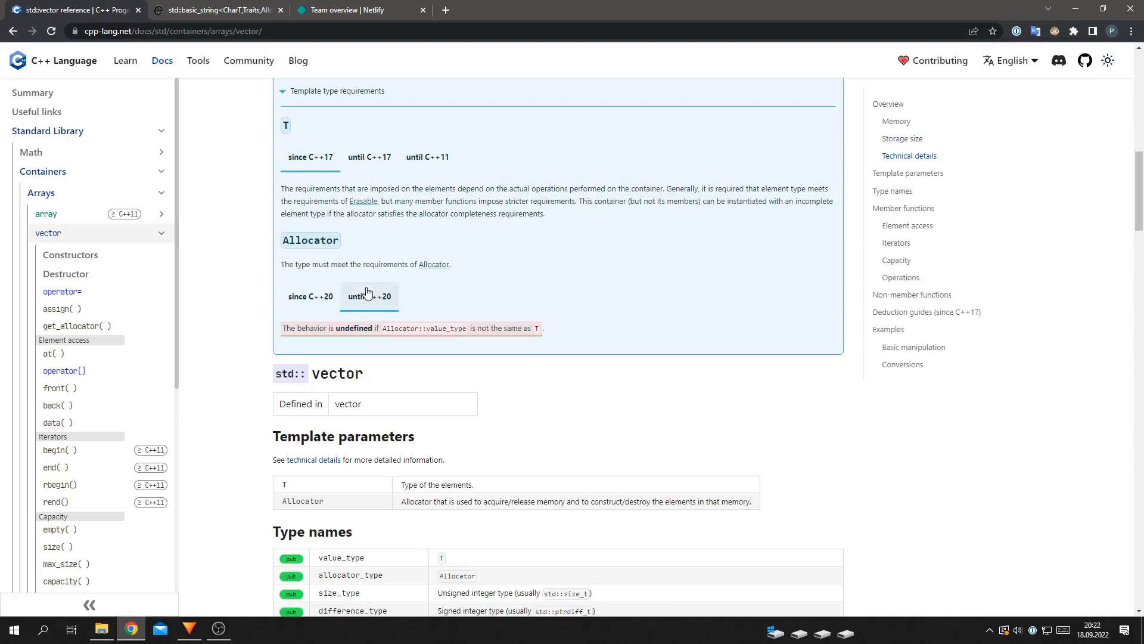
Step: Visit std::array's back() method from the sidebar, then return to the std::vector reference
{"action": "left_click", "coordinate": [370, 296]}
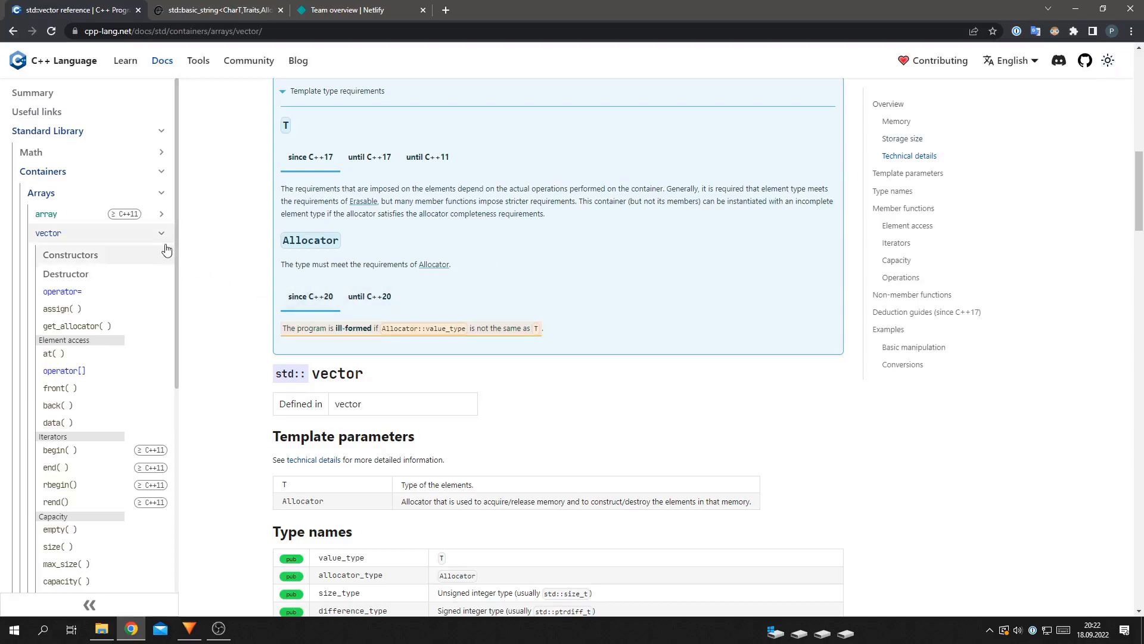
{"action": "left_click", "coordinate": [47, 214]}
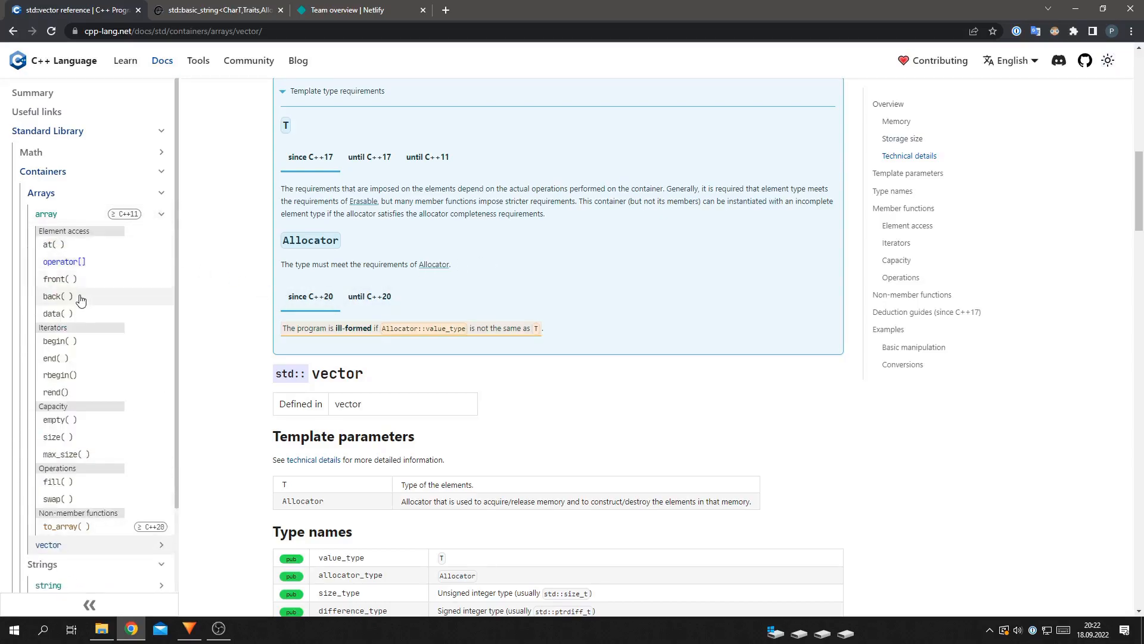
{"action": "left_click", "coordinate": [53, 296]}
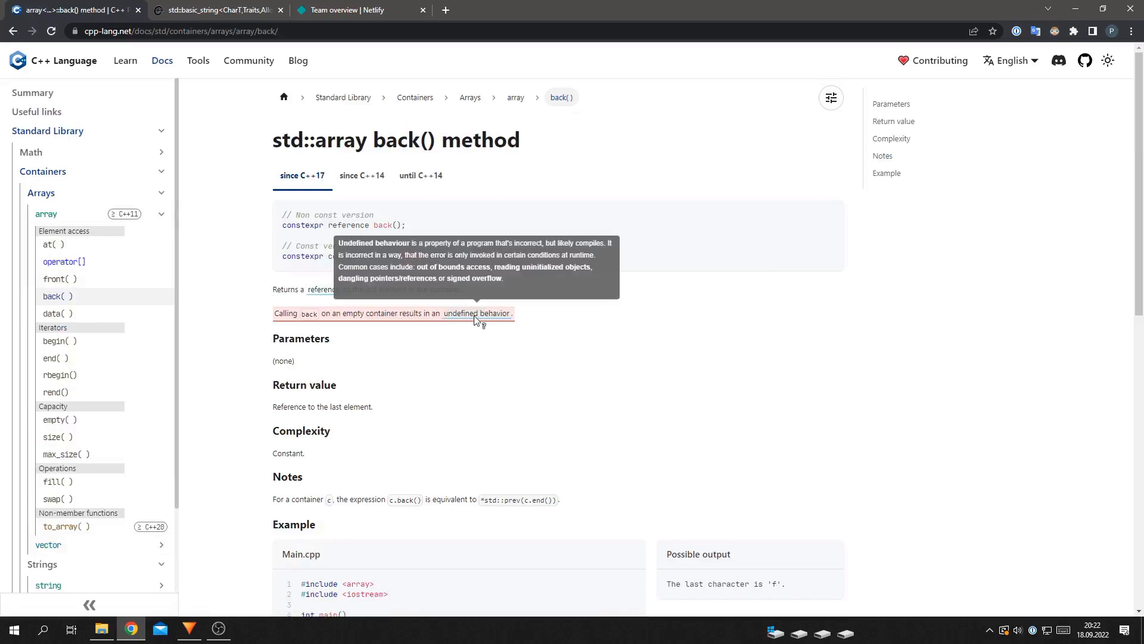
{"action": "left_click", "coordinate": [161, 213]}
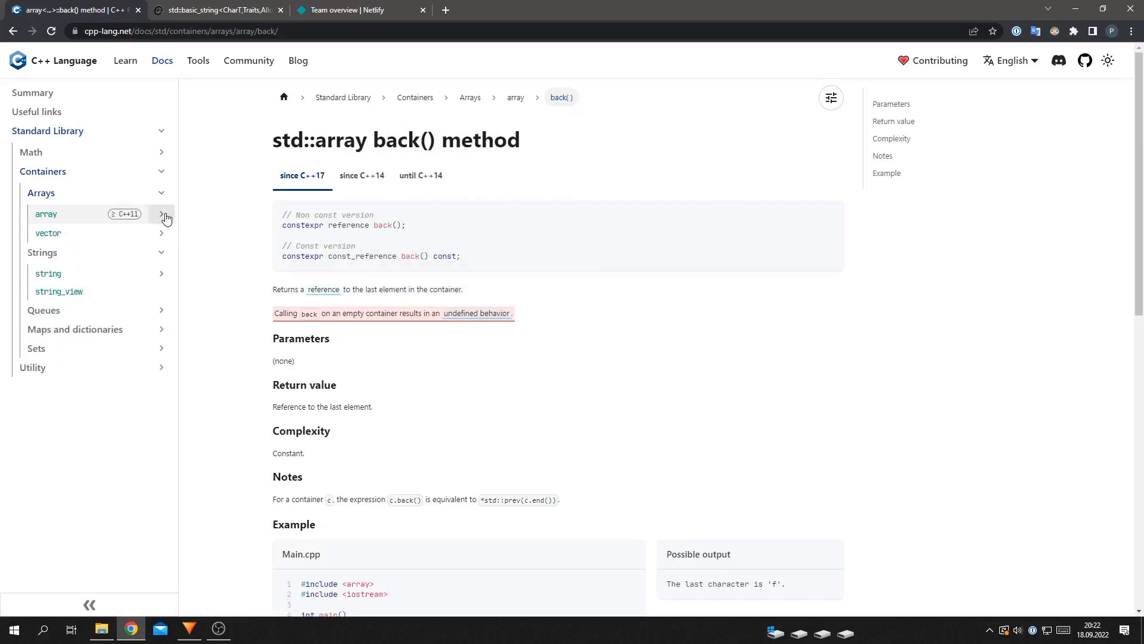
{"action": "left_click", "coordinate": [47, 233]}
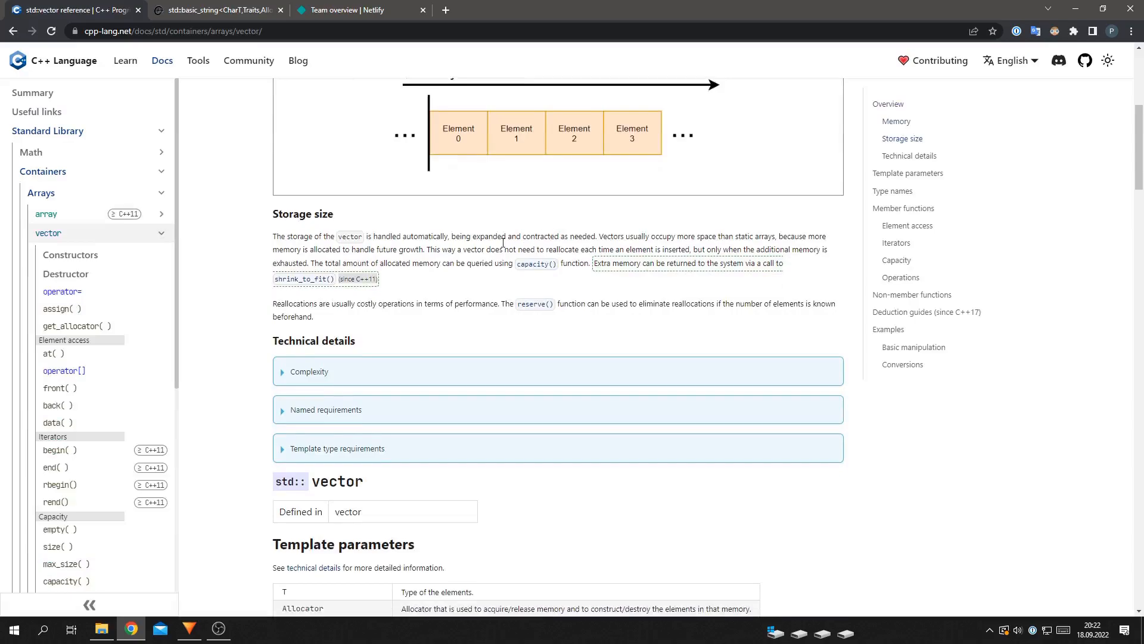
Step: Move on to the std::string class reference under Strings
{"action": "left_click_drag", "start_coordinate": [596, 262], "coordinate": [378, 279]}
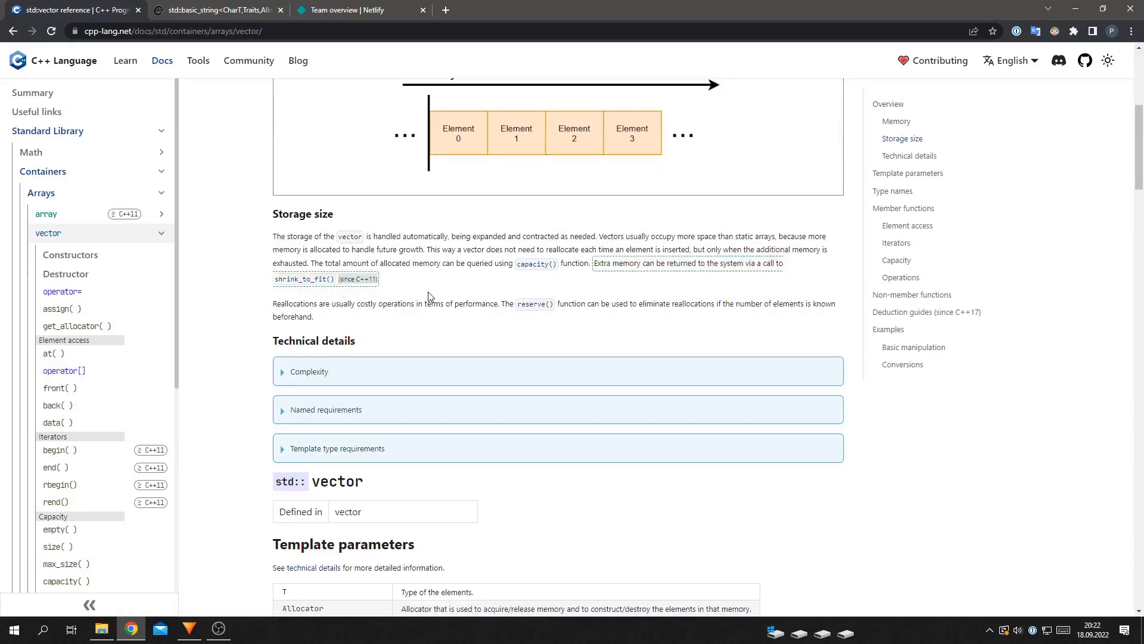
{"action": "scroll", "scroll_direction": "down", "scroll_amount": 3}
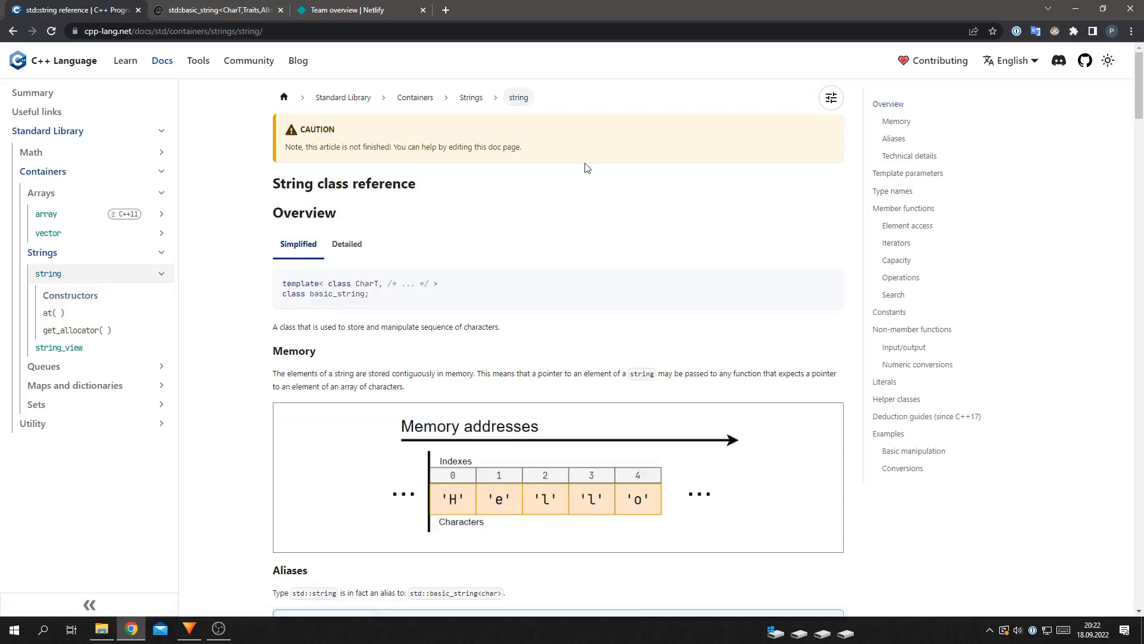
Step: Read through the std::basic_string constructor overload list on cppreference.com
{"action": "left_click", "coordinate": [213, 9]}
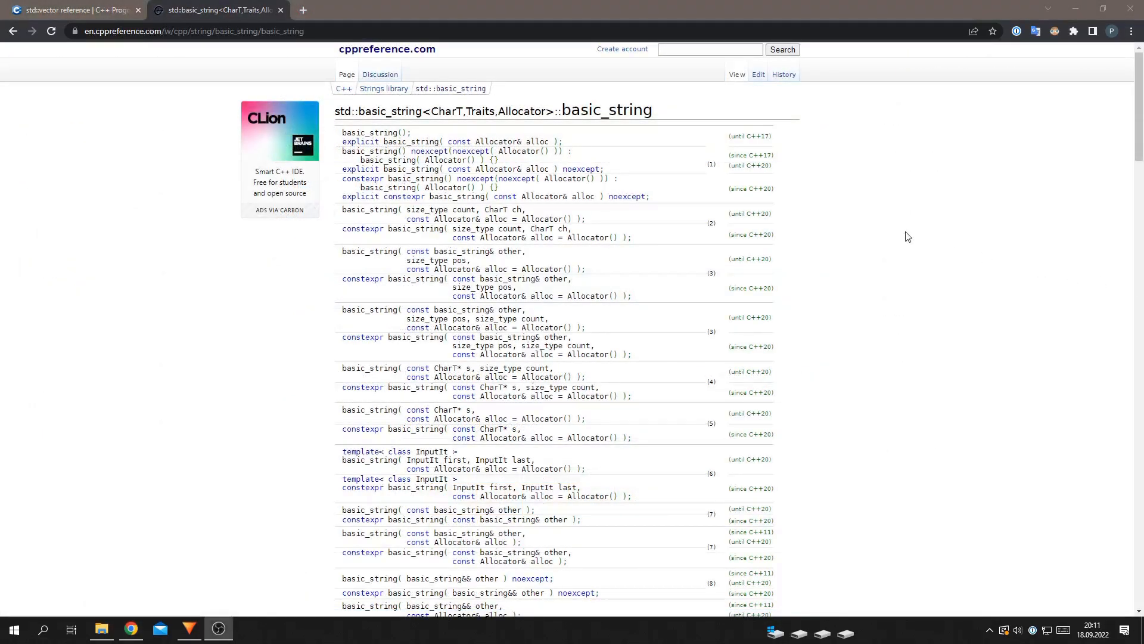
{"action": "scroll", "scroll_direction": "down", "scroll_amount": 3}
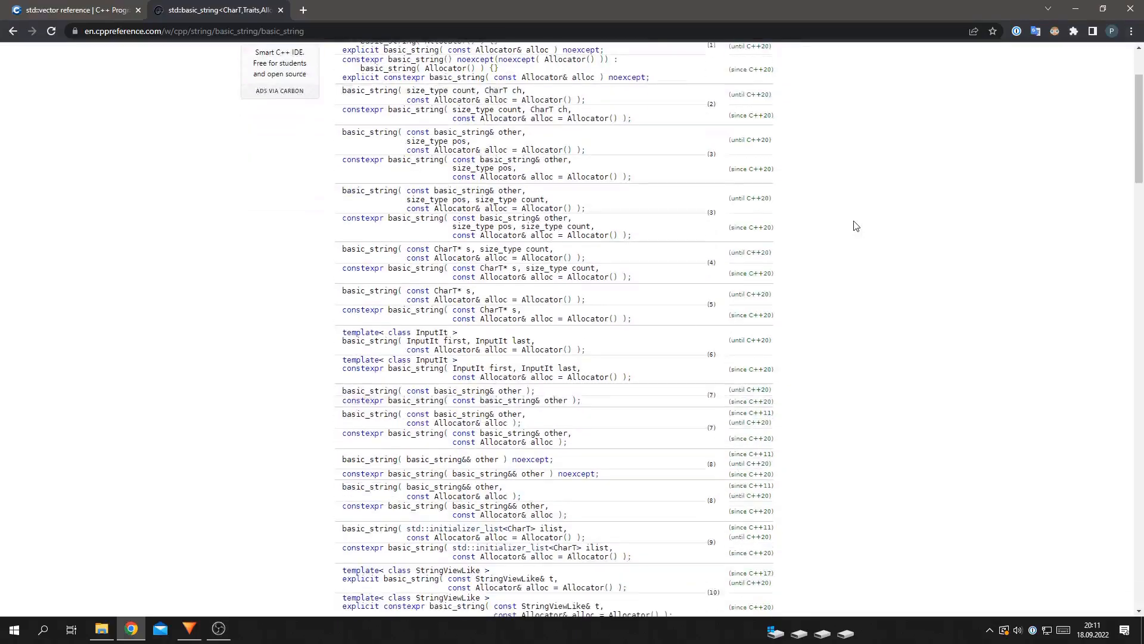
{"action": "scroll", "scroll_direction": "down", "scroll_amount": 3}
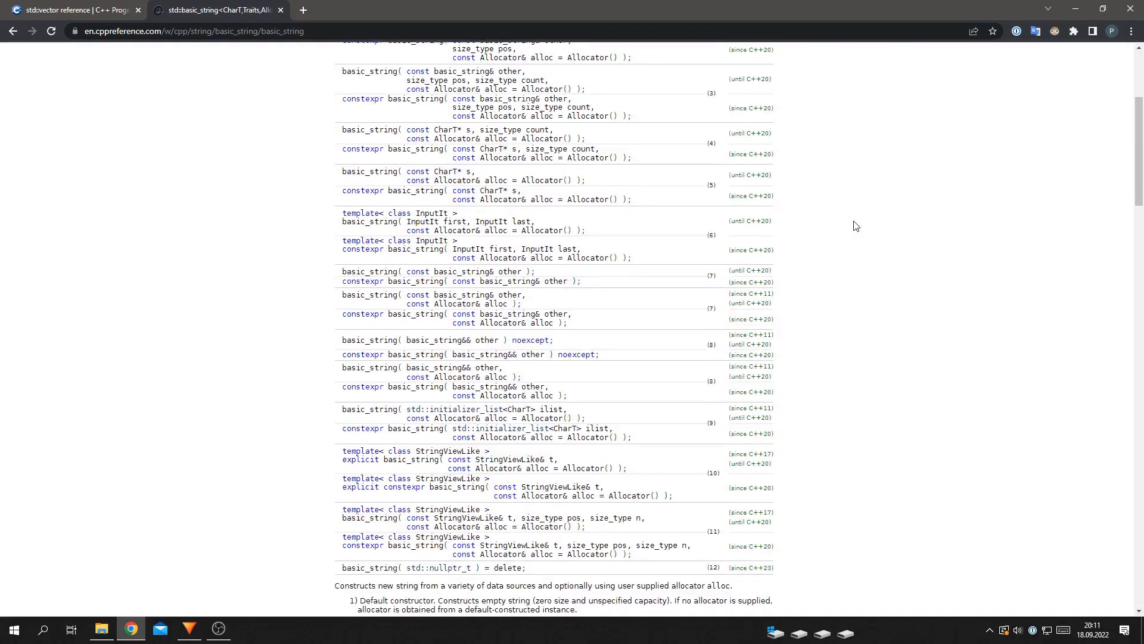
{"action": "scroll", "scroll_direction": "down", "scroll_amount": 3}
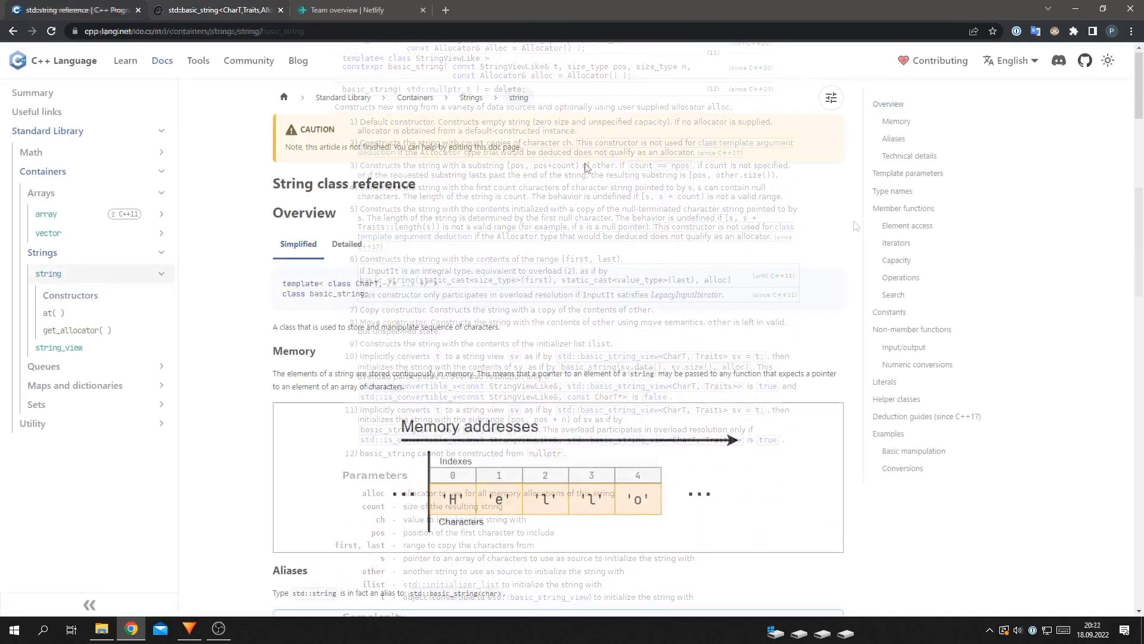
Step: Browse the std::string constructor sections and their examples from the sidebar link
{"action": "left_click", "coordinate": [71, 296]}
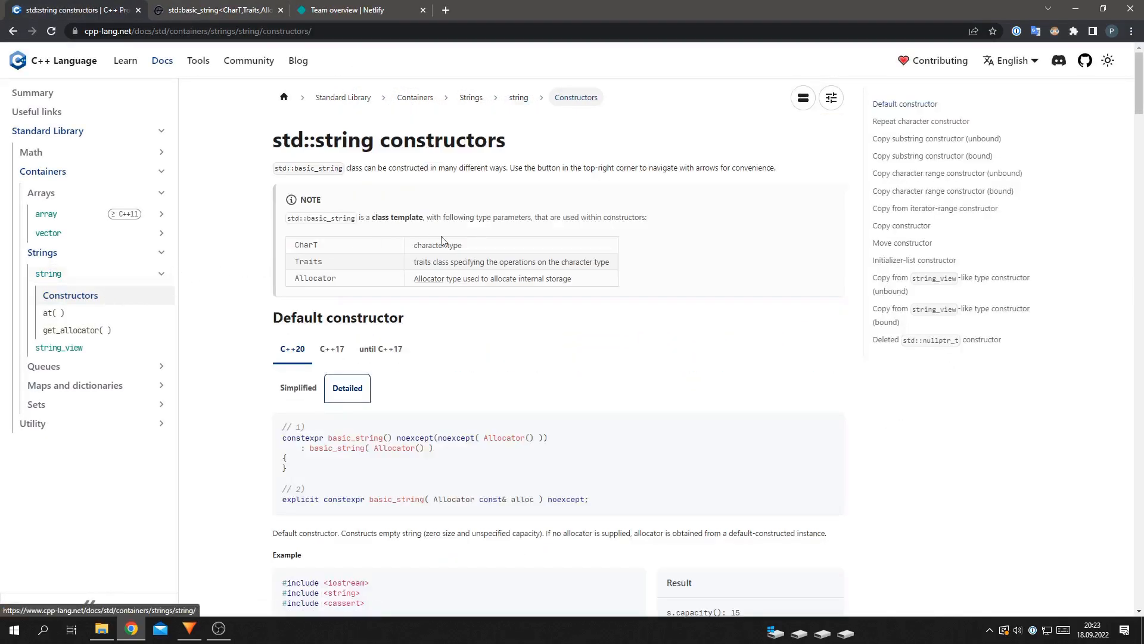
{"action": "scroll", "scroll_direction": "down", "scroll_amount": 3}
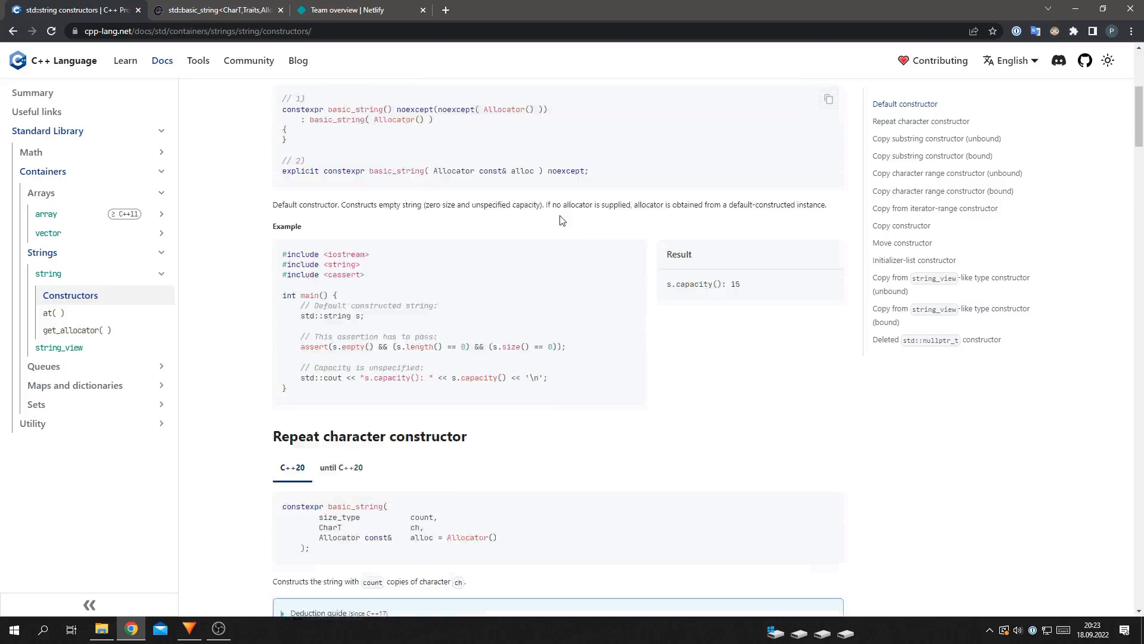
{"action": "scroll", "scroll_direction": "down", "scroll_amount": 3}
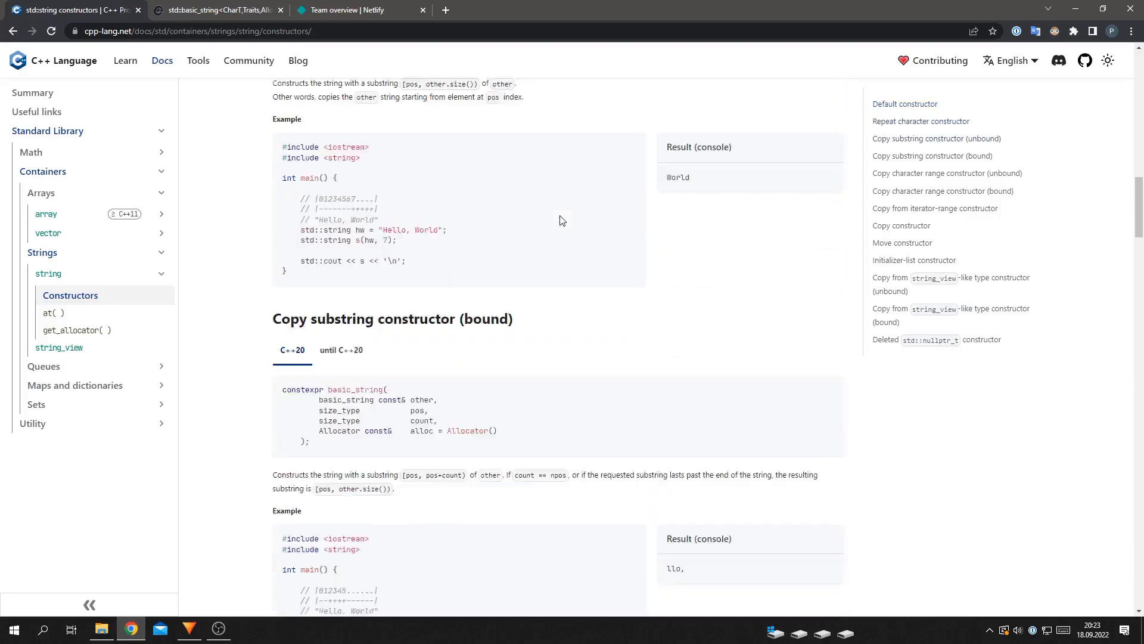
{"action": "scroll", "scroll_direction": "down", "scroll_amount": 3}
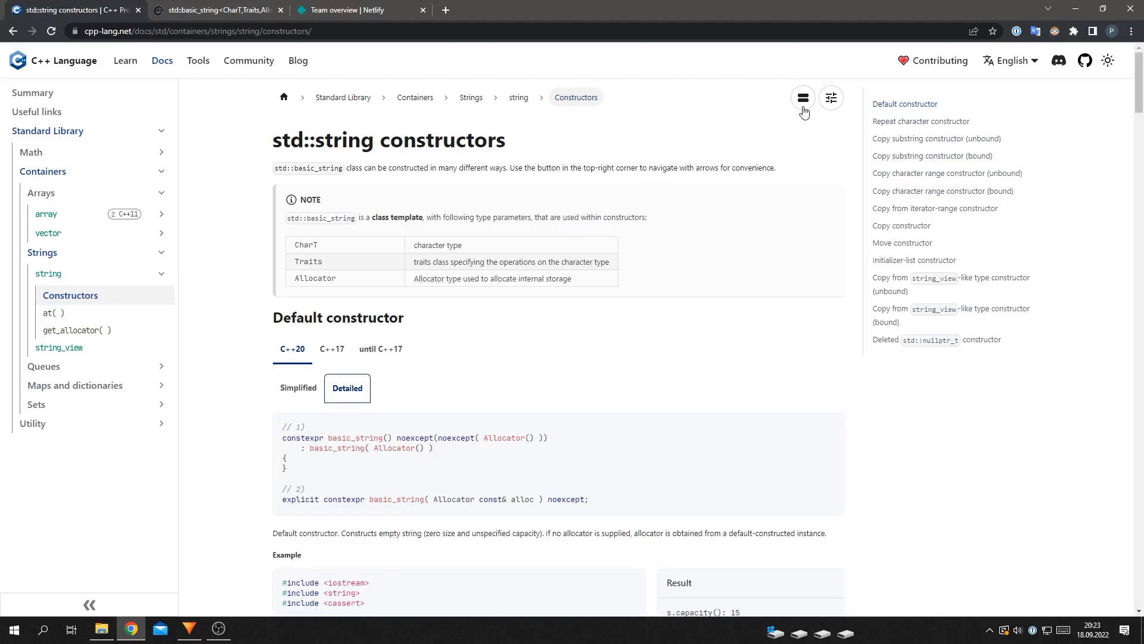
Step: Enable arrow-key overload browsing and step through the std::string constructor sections
{"action": "left_click", "coordinate": [802, 98]}
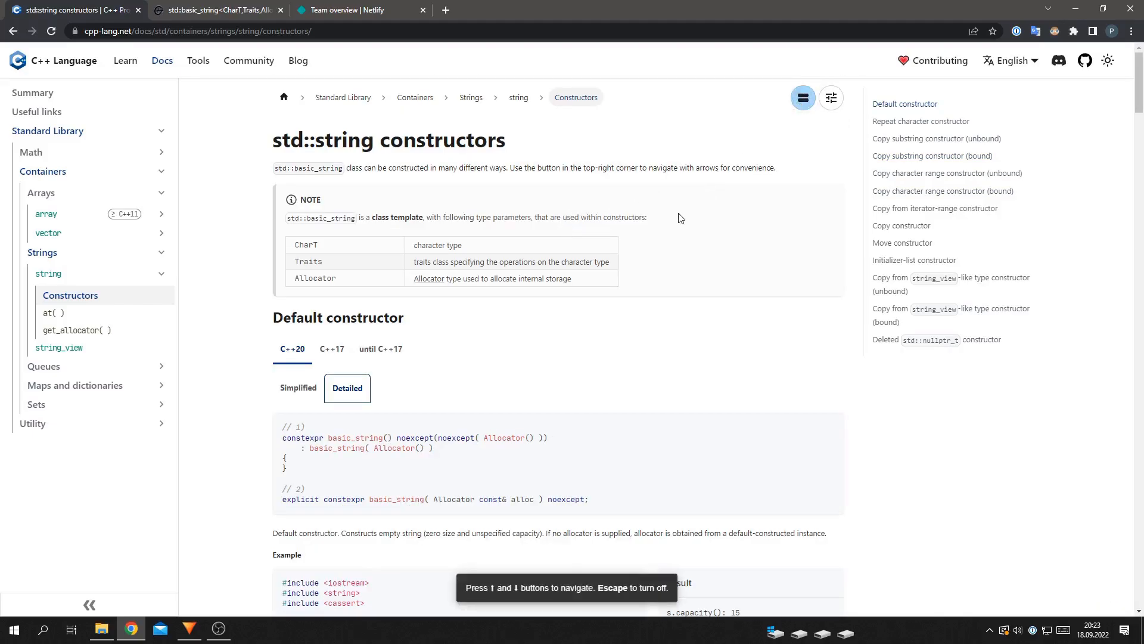
{"action": "scroll", "scroll_direction": "down", "scroll_amount": 3}
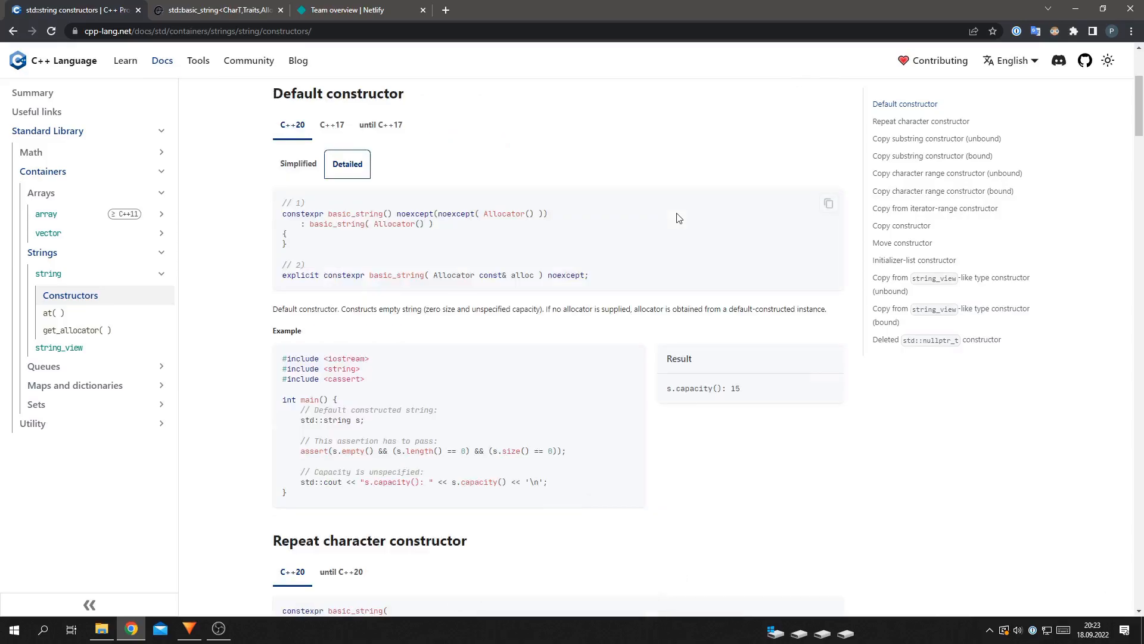
{"action": "scroll", "scroll_direction": "down", "scroll_amount": 3}
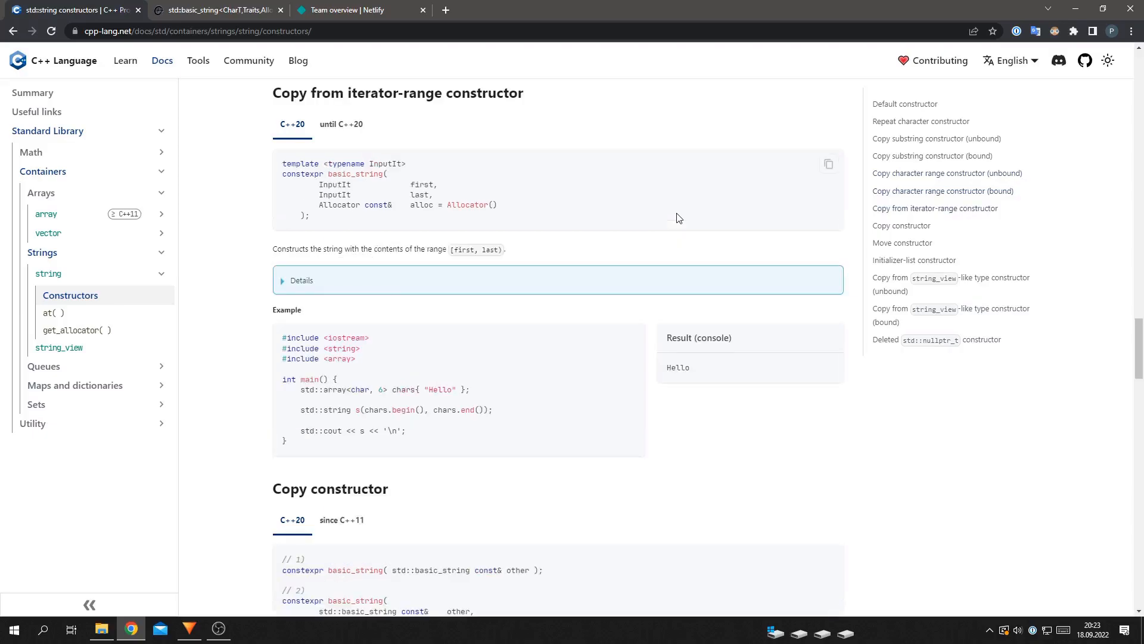
{"action": "scroll", "scroll_direction": "down", "scroll_amount": 3}
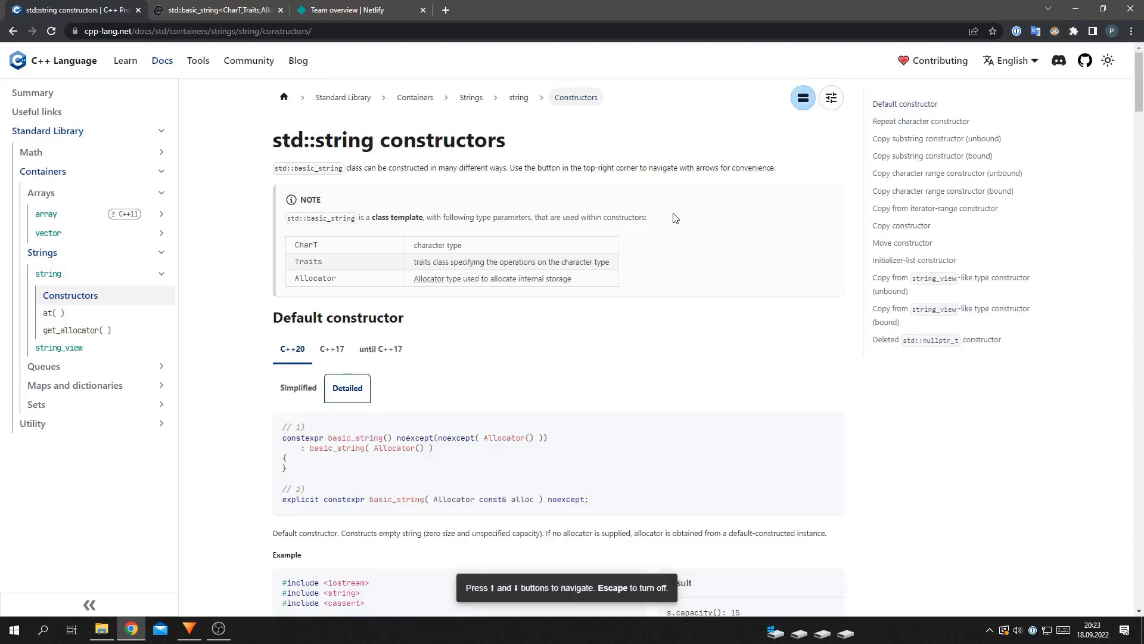
{"action": "scroll", "scroll_direction": "down", "scroll_amount": 3}
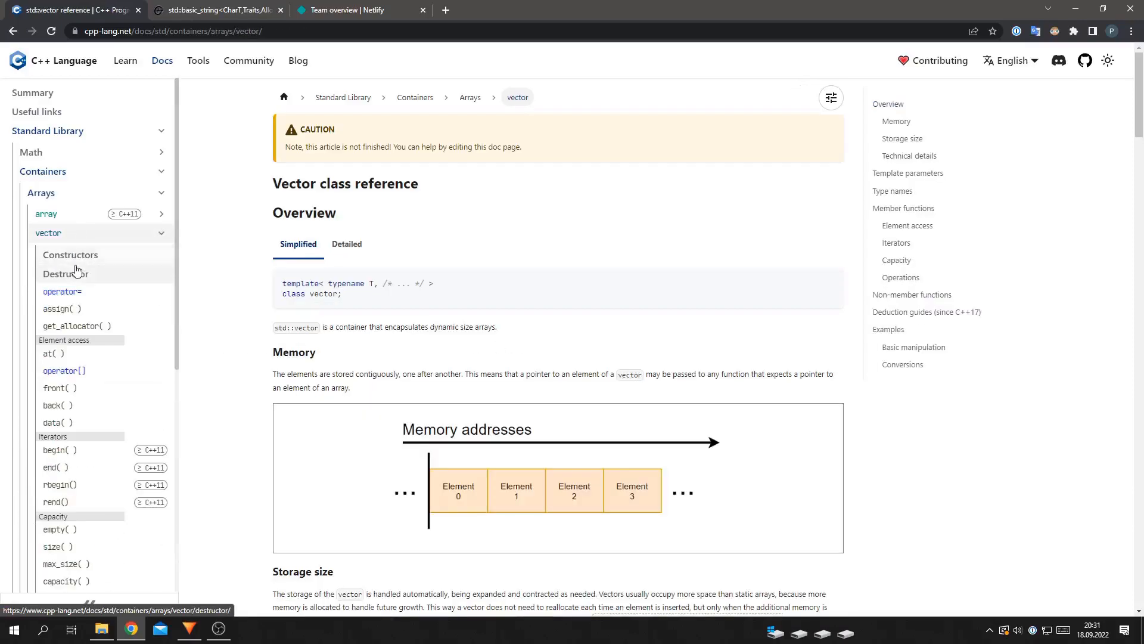
Step: Step through std::vector's initializer-list and move constructor sections in overload-browsing mode
{"action": "left_click", "coordinate": [70, 255]}
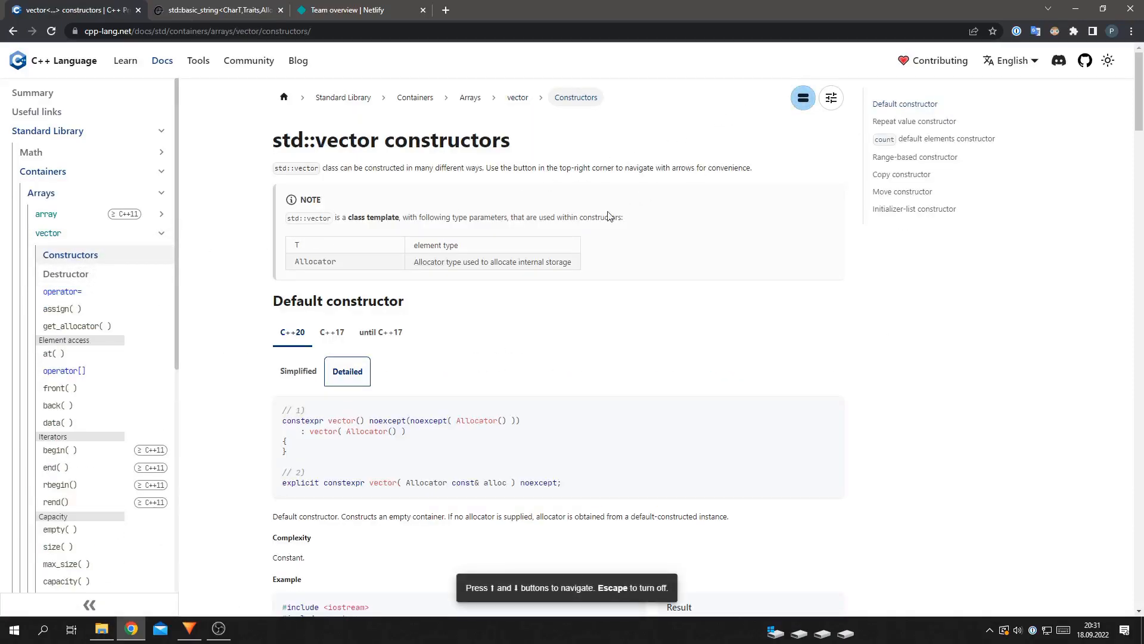
{"action": "scroll", "scroll_direction": "down", "scroll_amount": 3}
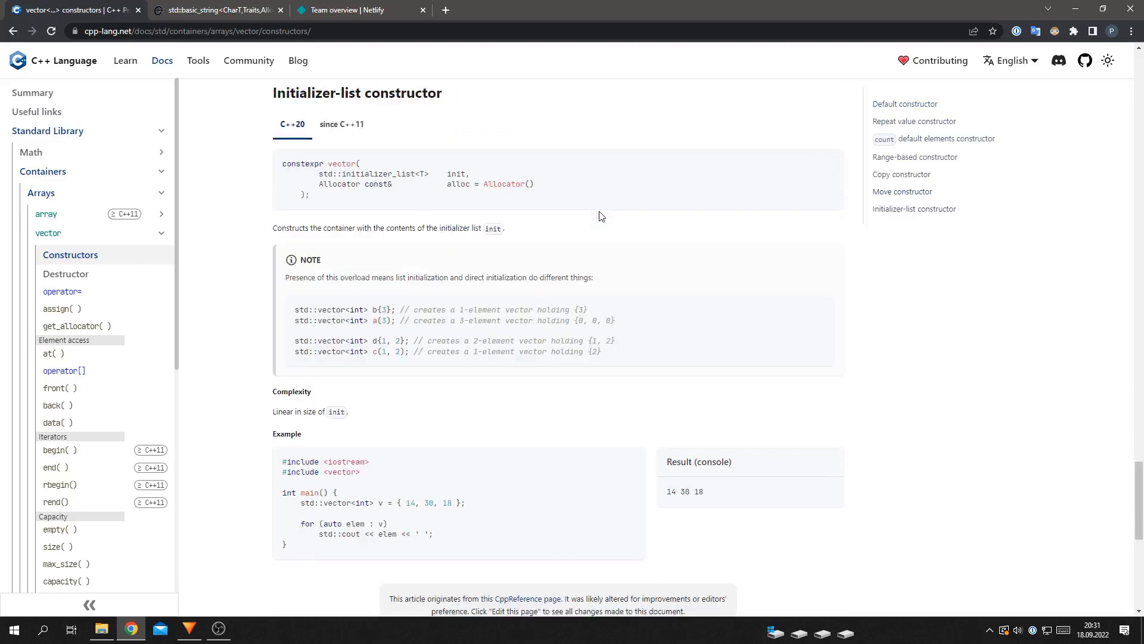
{"action": "scroll", "scroll_direction": "down", "scroll_amount": 3}
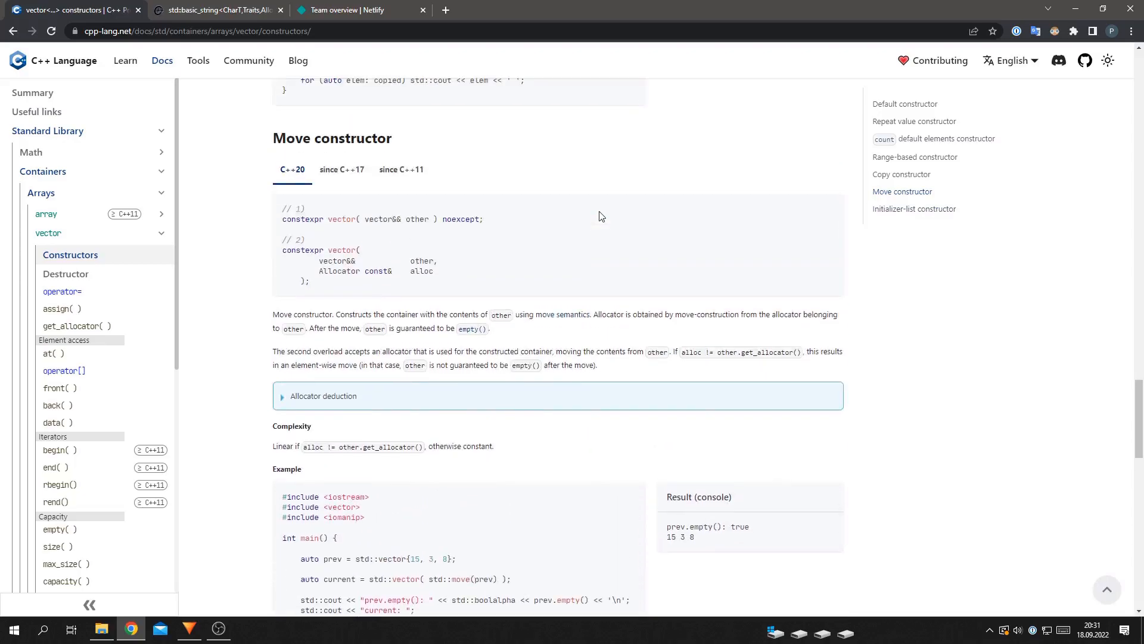